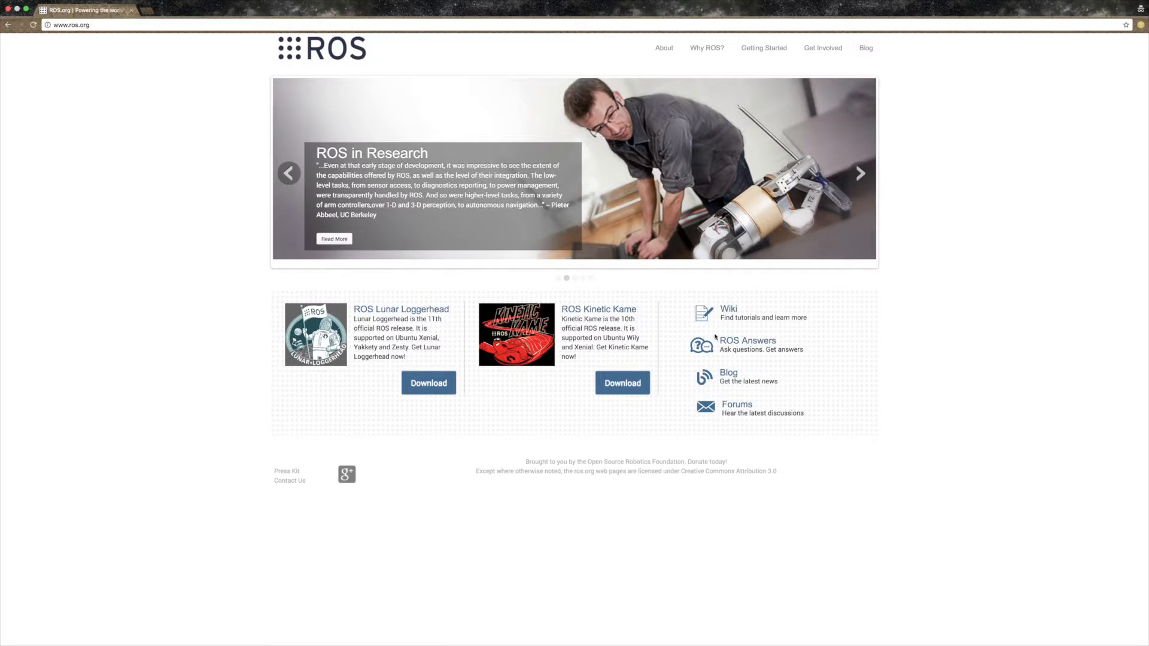
Open the wiki.ros.org Documentation page via the Wiki link on ros.org.
left_click(729, 309)
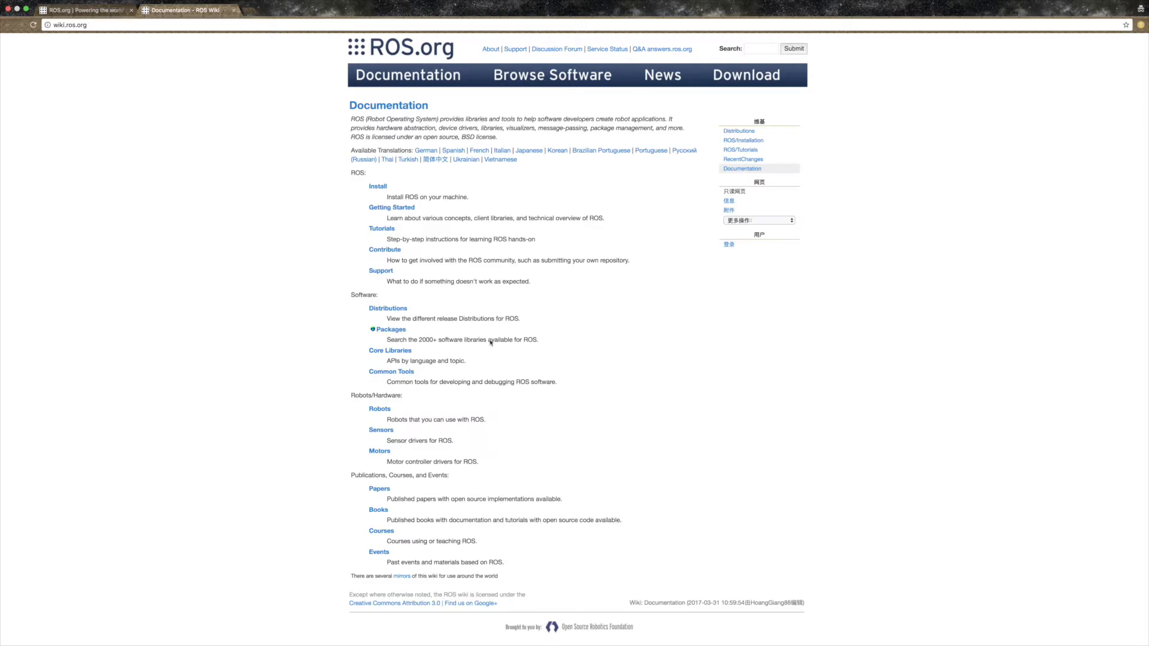
mouse_move(525, 170)
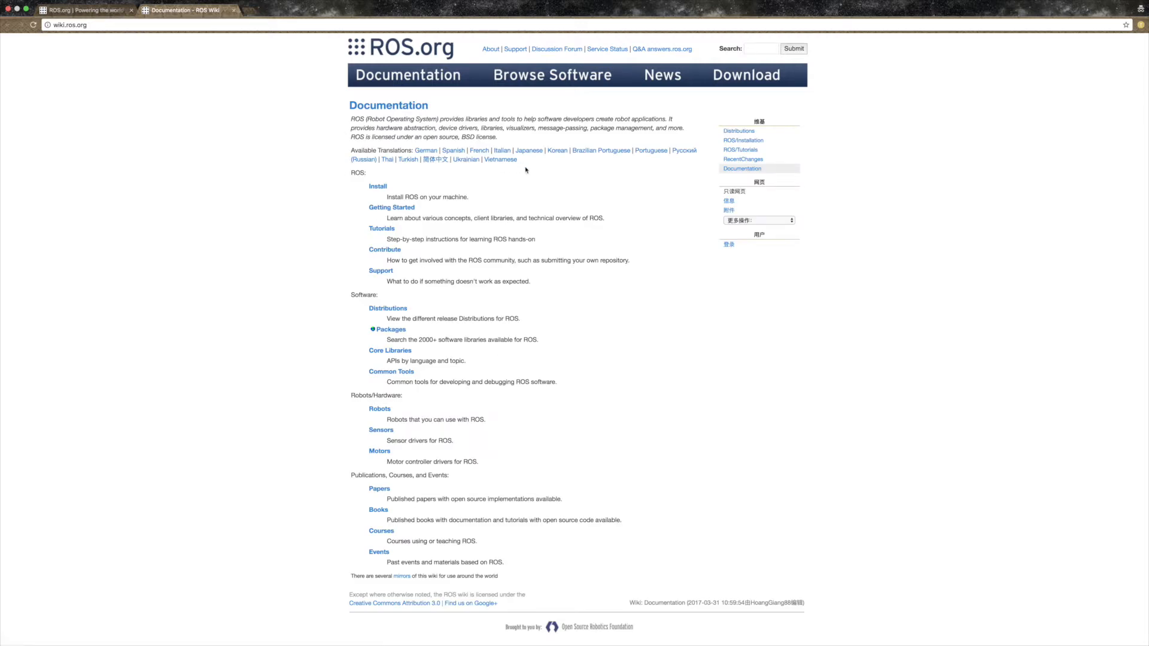
mouse_move(362, 192)
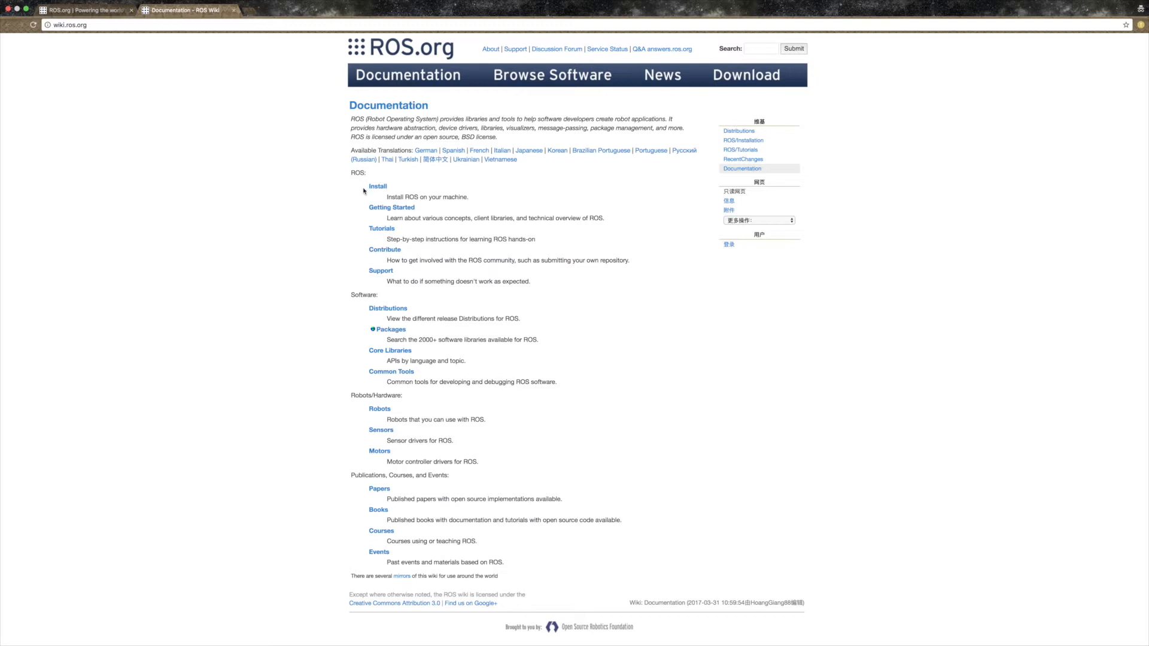
mouse_move(392, 198)
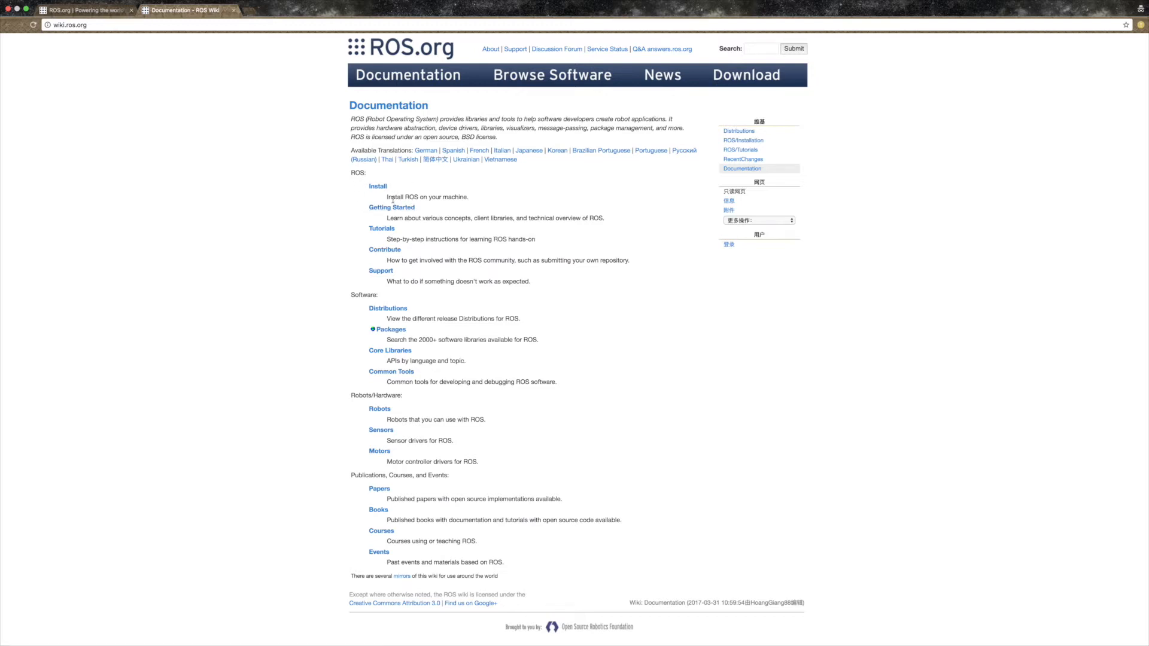
mouse_move(455, 166)
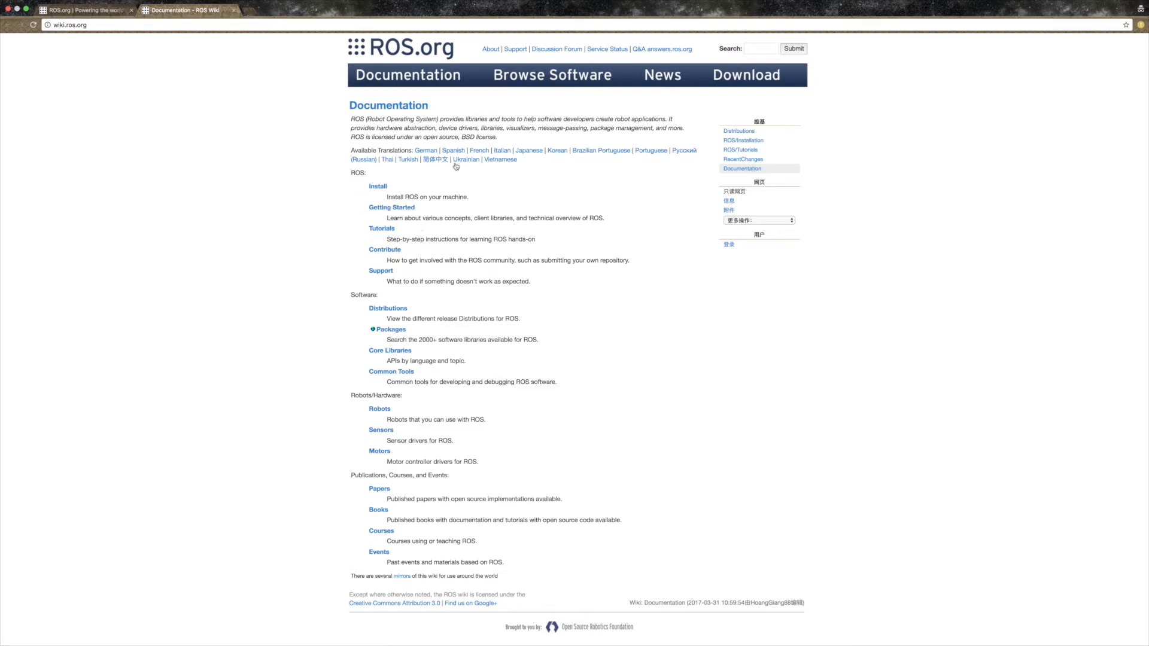
mouse_move(709, 242)
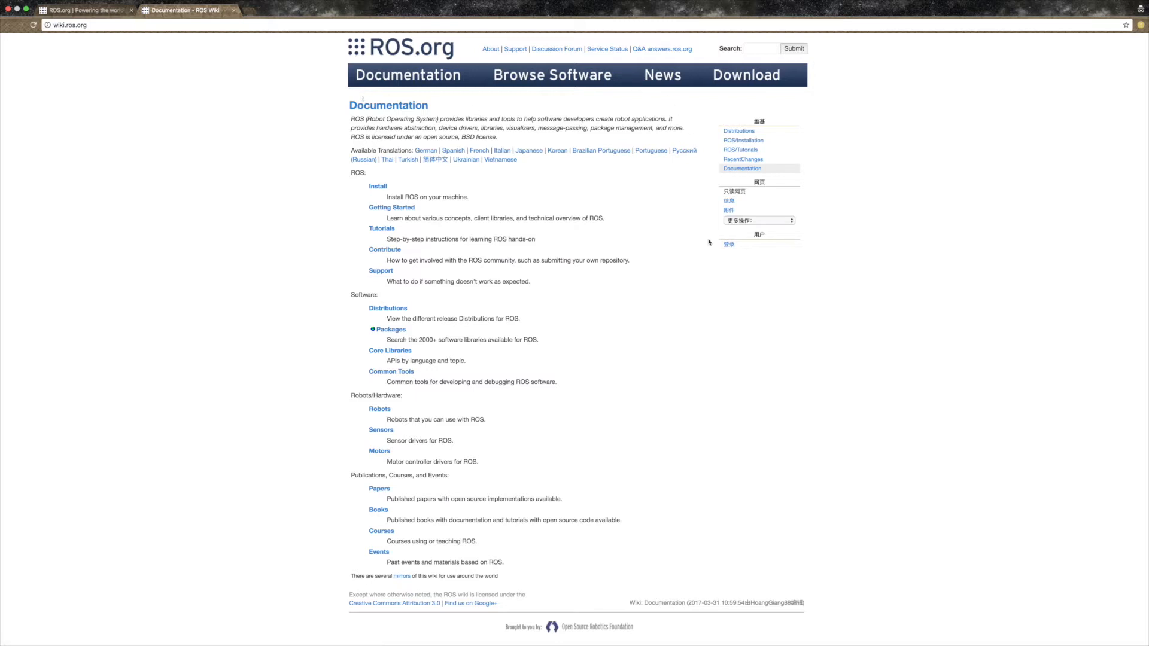
mouse_move(715, 418)
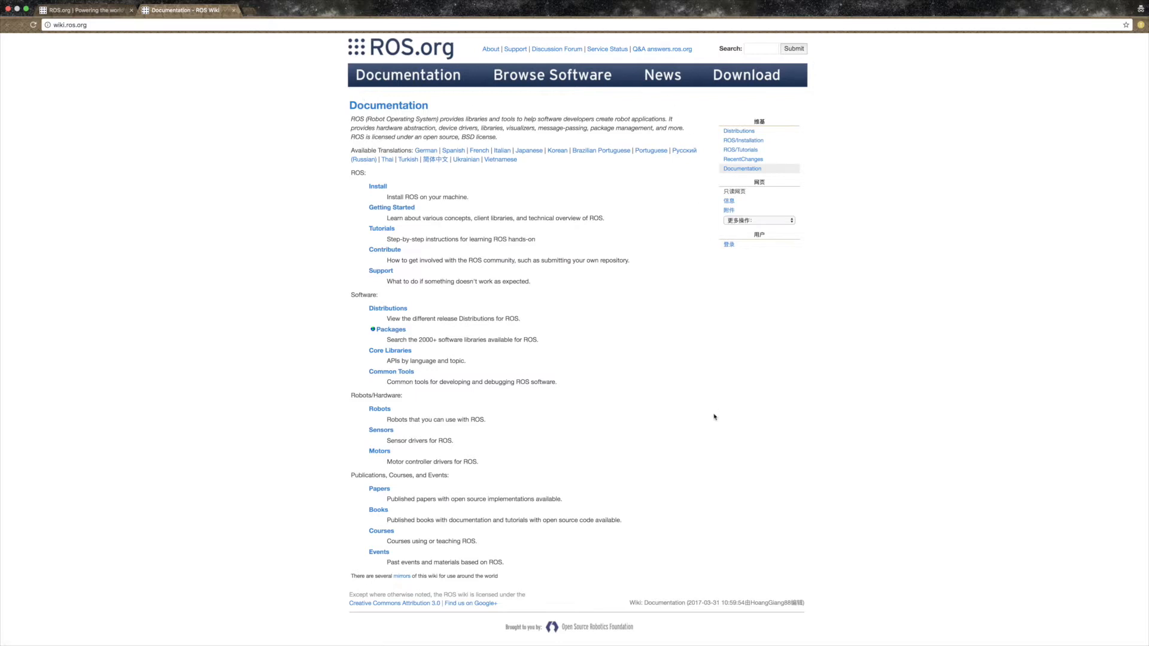
mouse_move(599, 342)
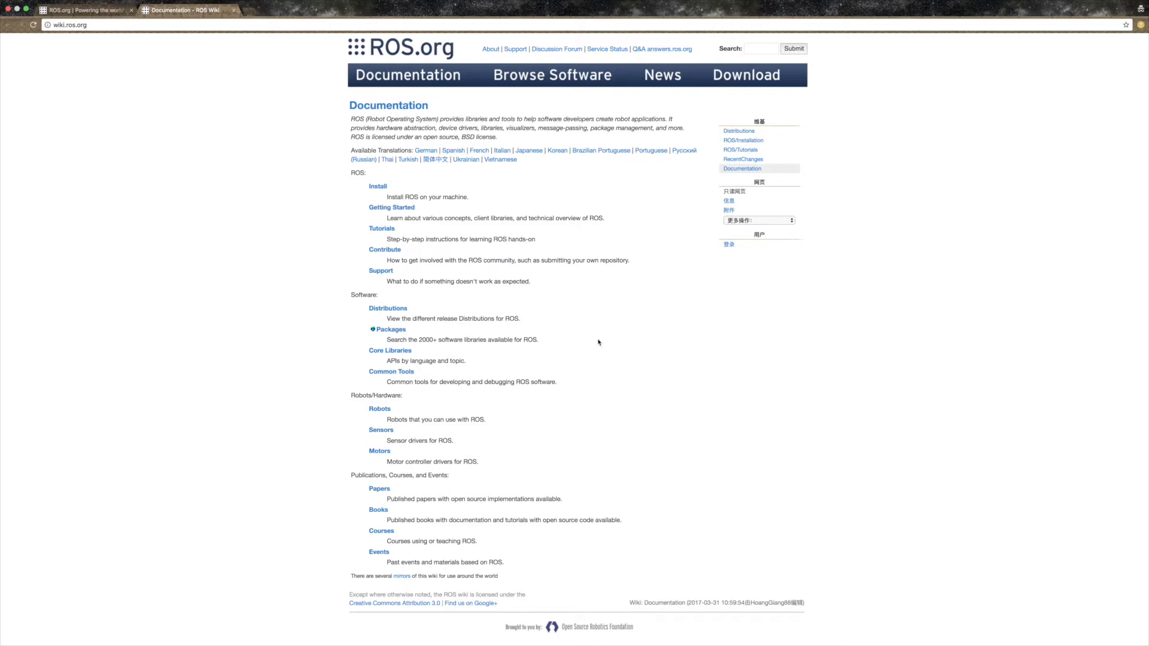
mouse_move(381, 228)
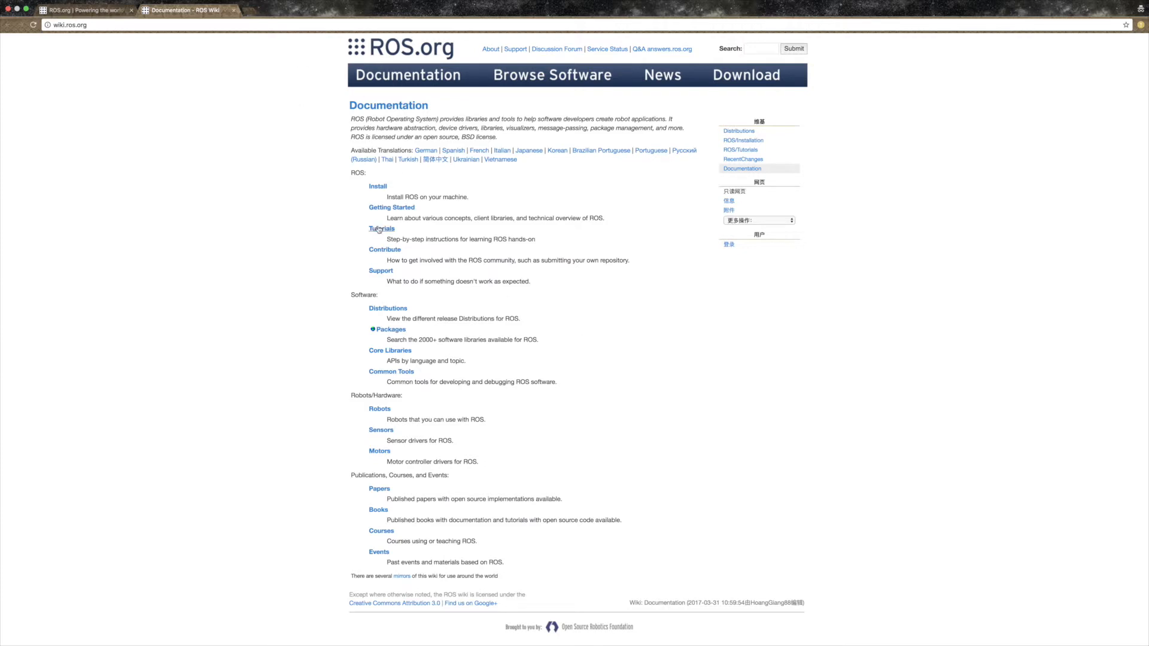
left_click(381, 229)
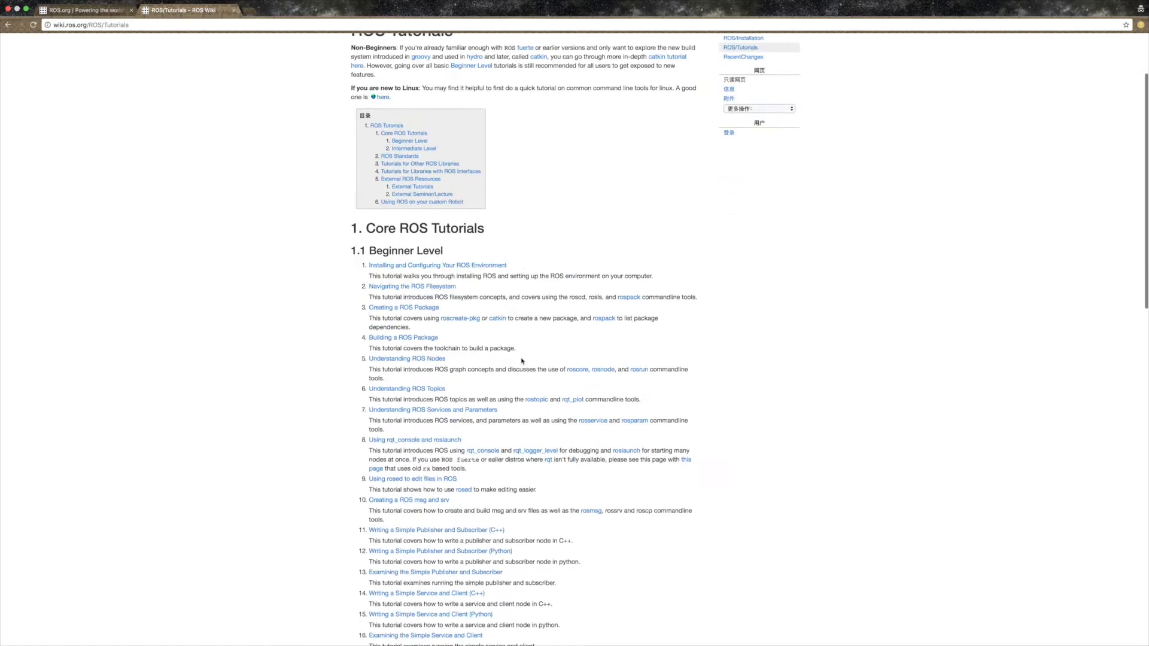
scroll("down", 3)
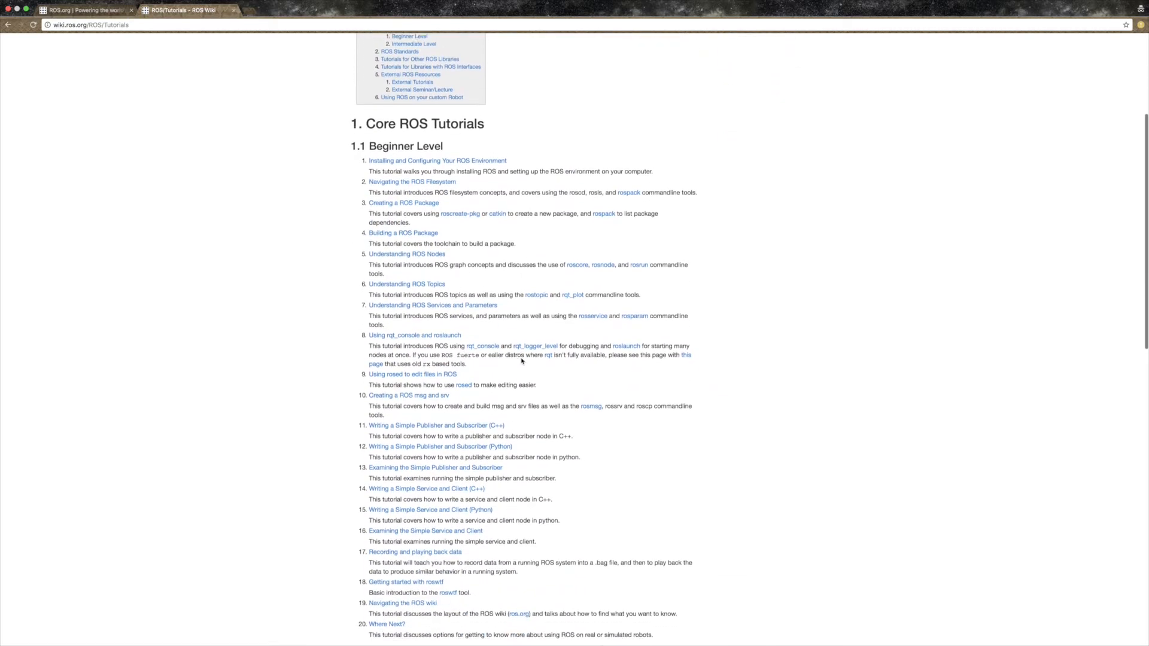
scroll("down", 3)
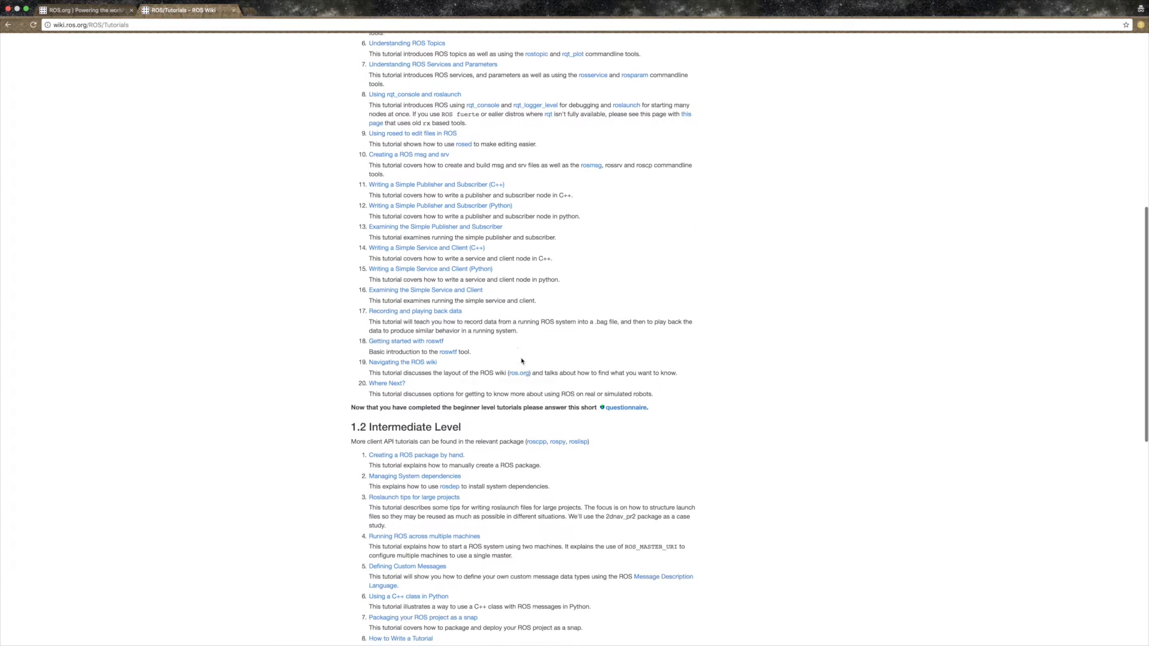
scroll("down", 3)
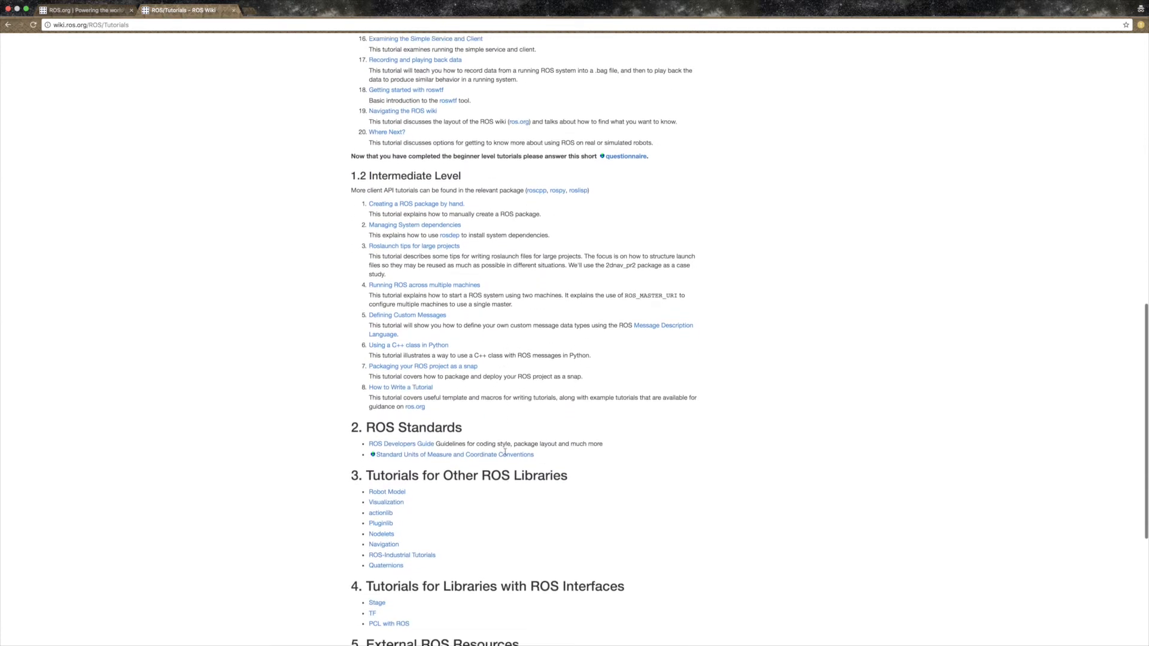
scroll("down", 3)
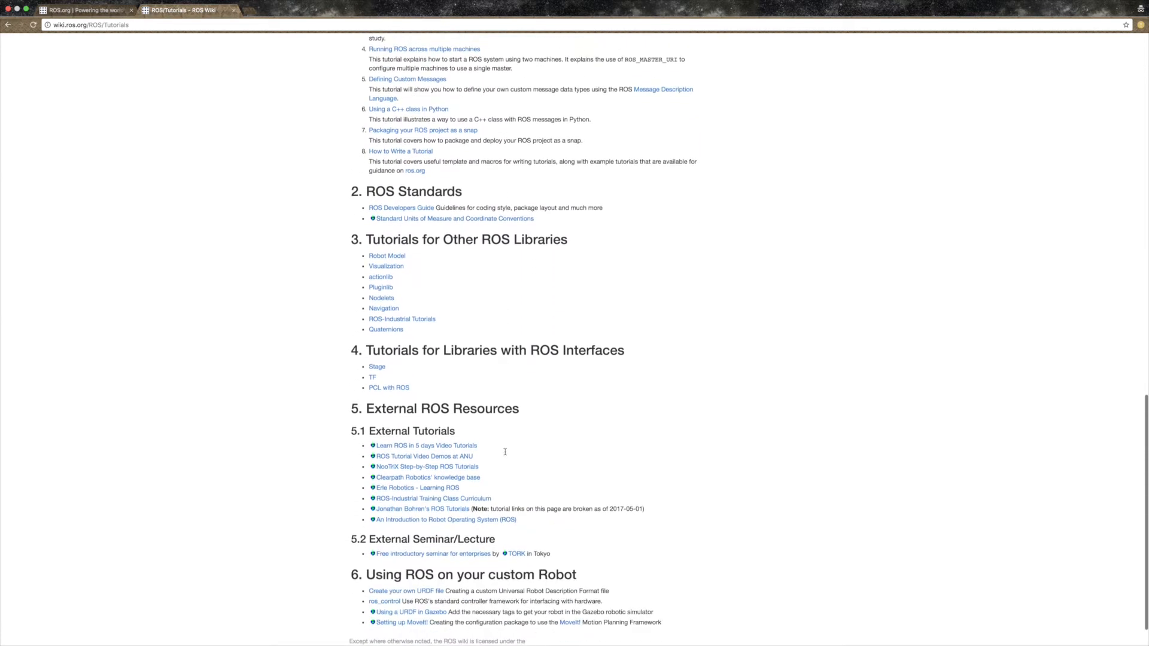
scroll("down", 3)
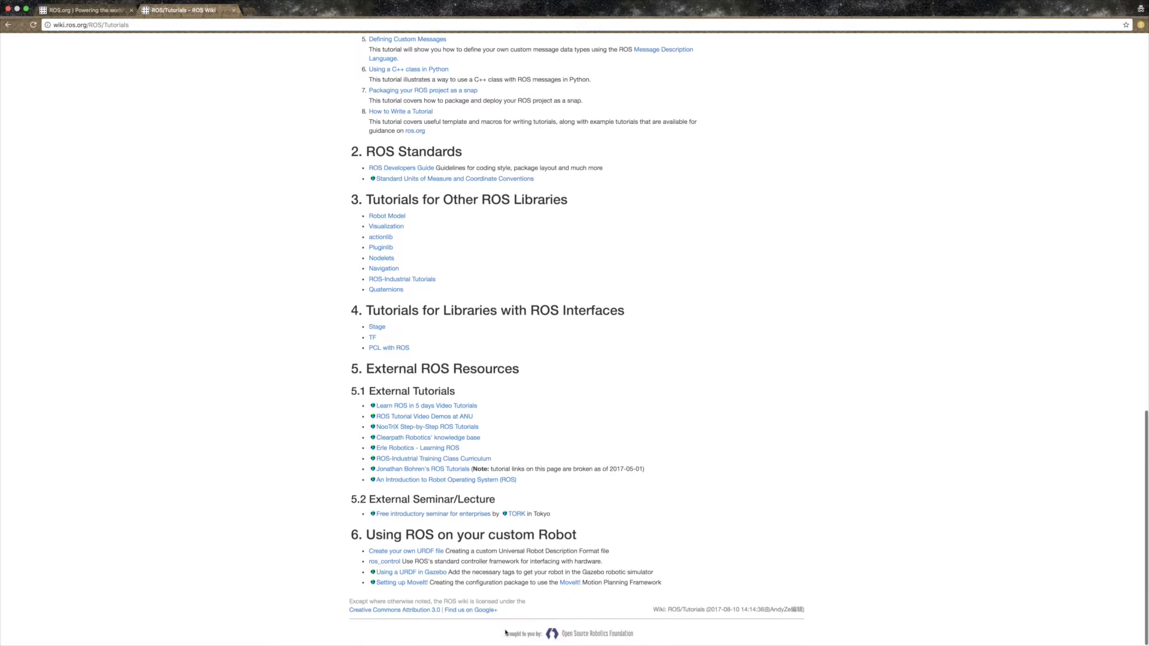
scroll("up", 3)
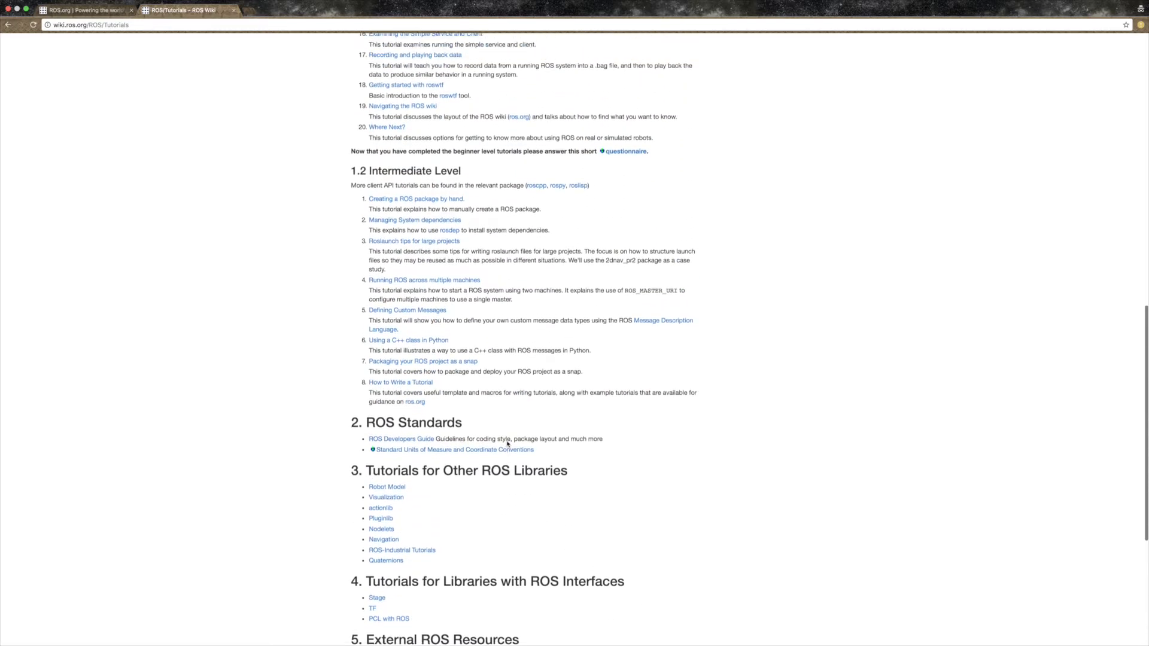
scroll("up", 3)
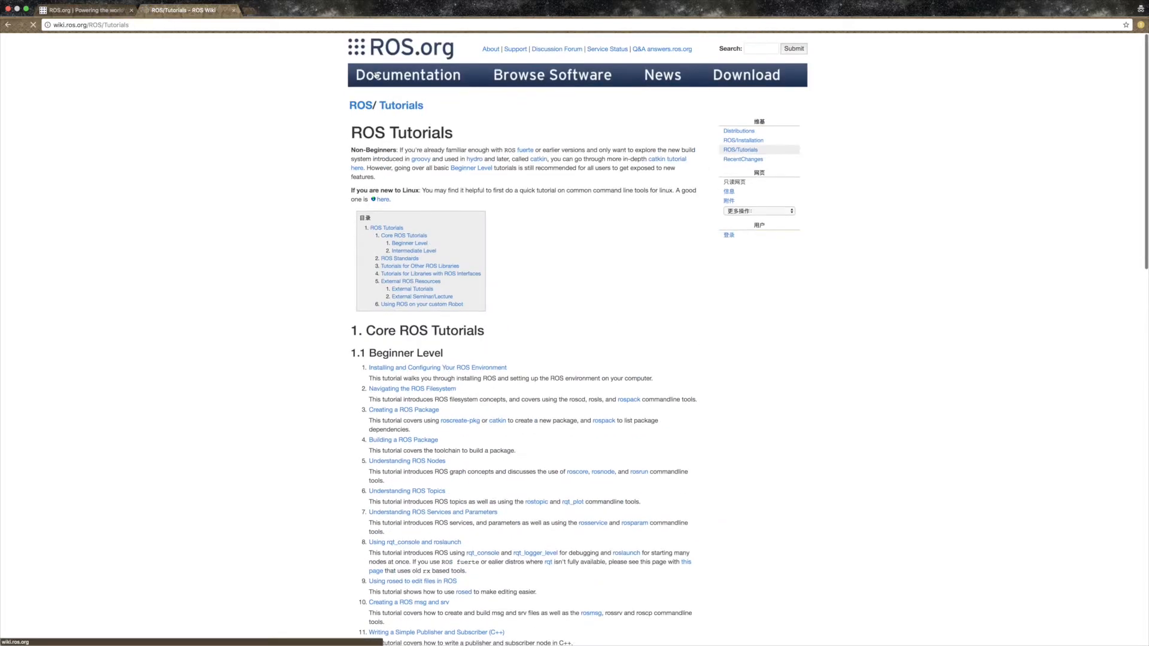
left_click(407, 75)
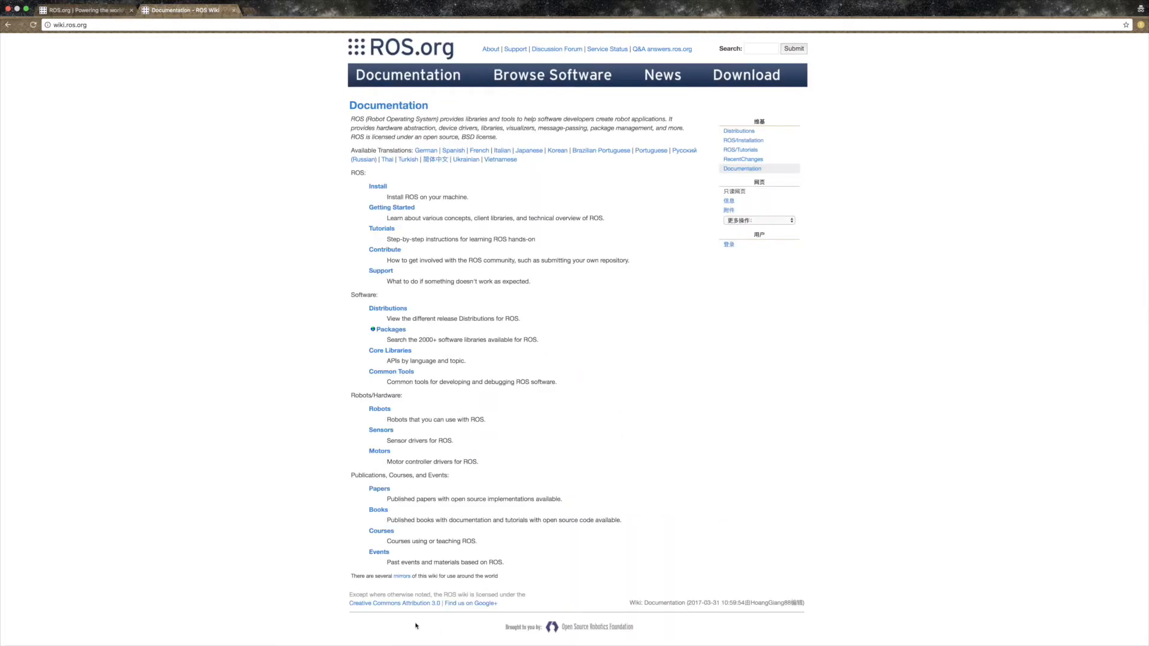
mouse_move(388, 262)
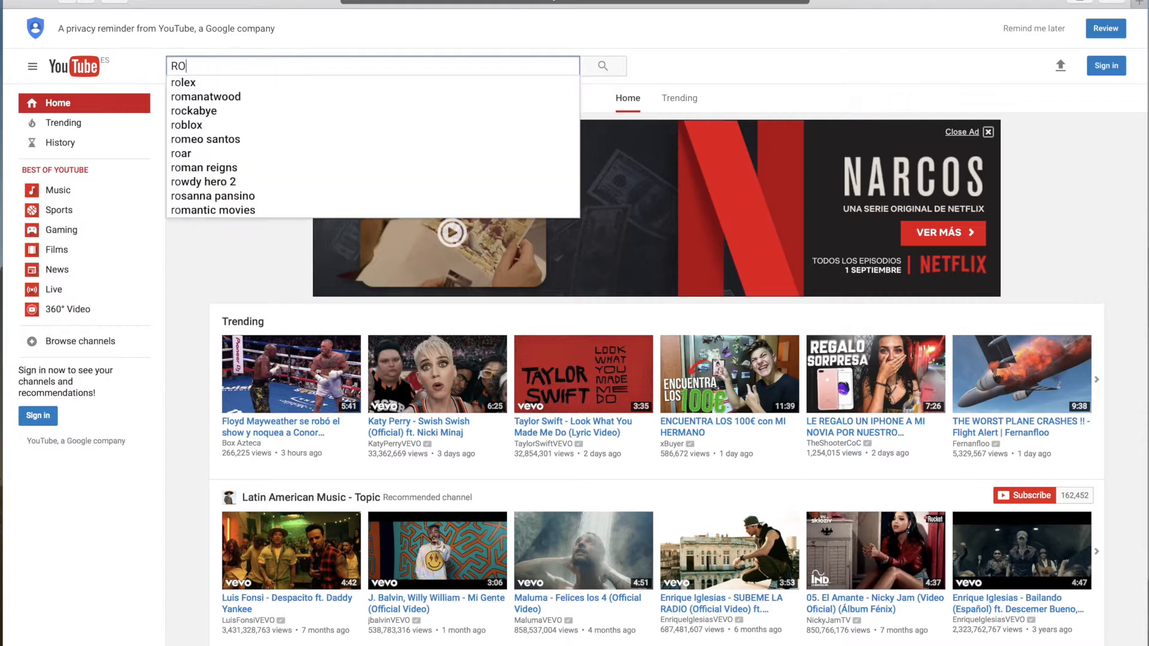
Search YouTube for 'ROS tutorial', play '[ROS Tutorial] ROS Control 101' and skip ahead.
type("S tutorial")
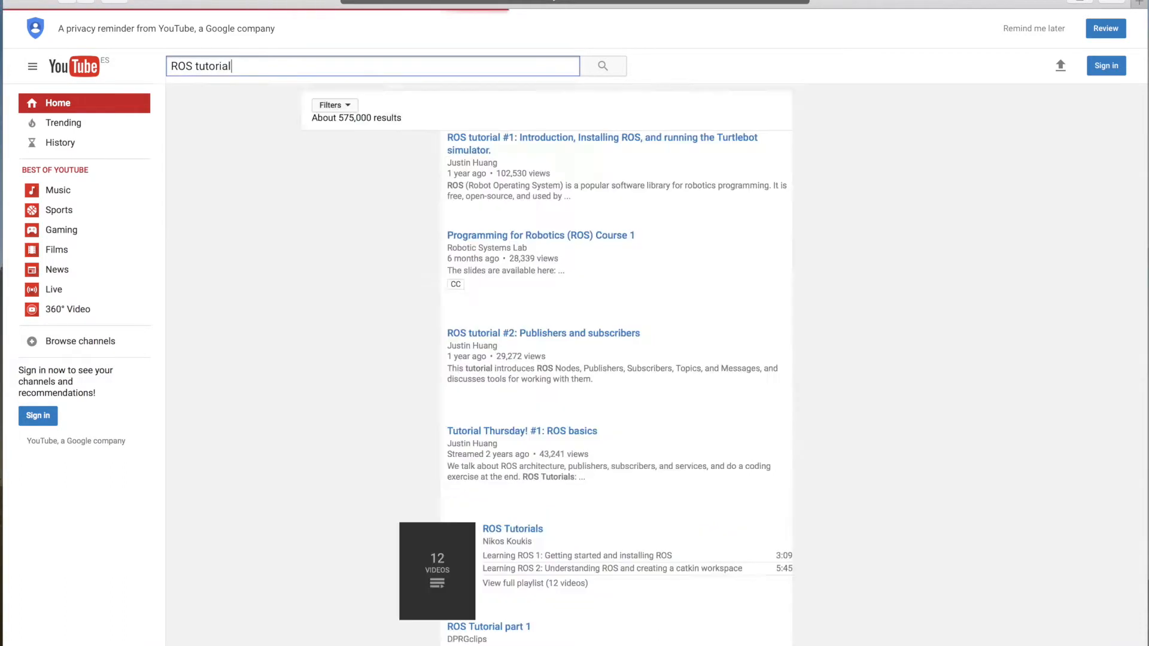
scroll("down", 3)
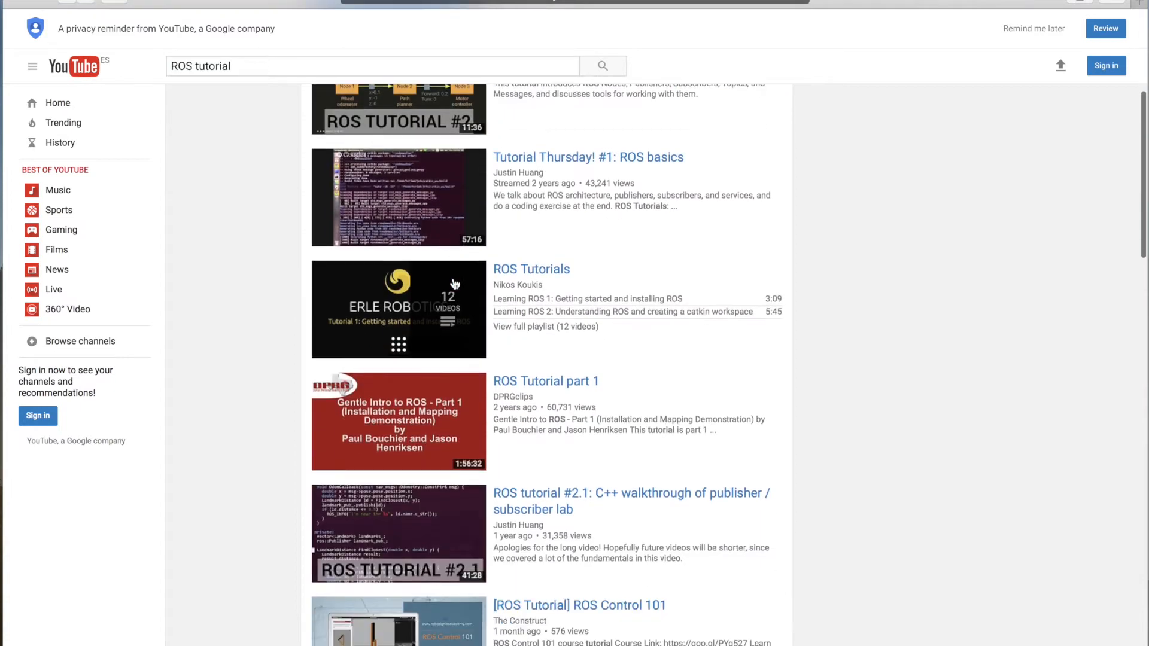
scroll("down", 3)
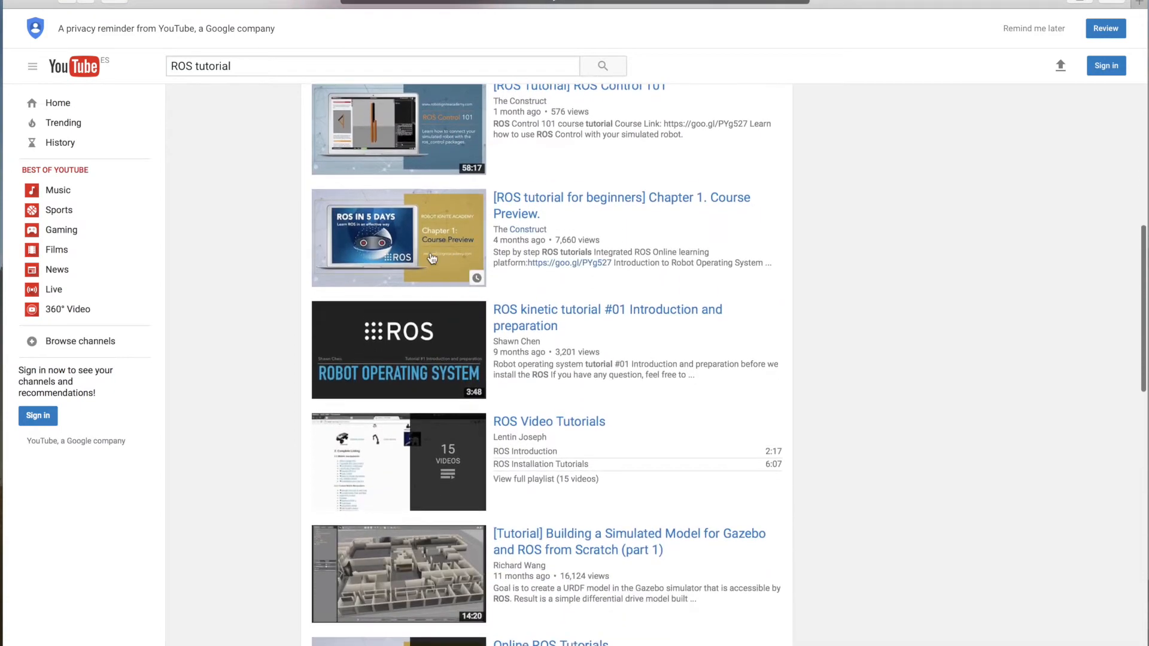
left_click(398, 129)
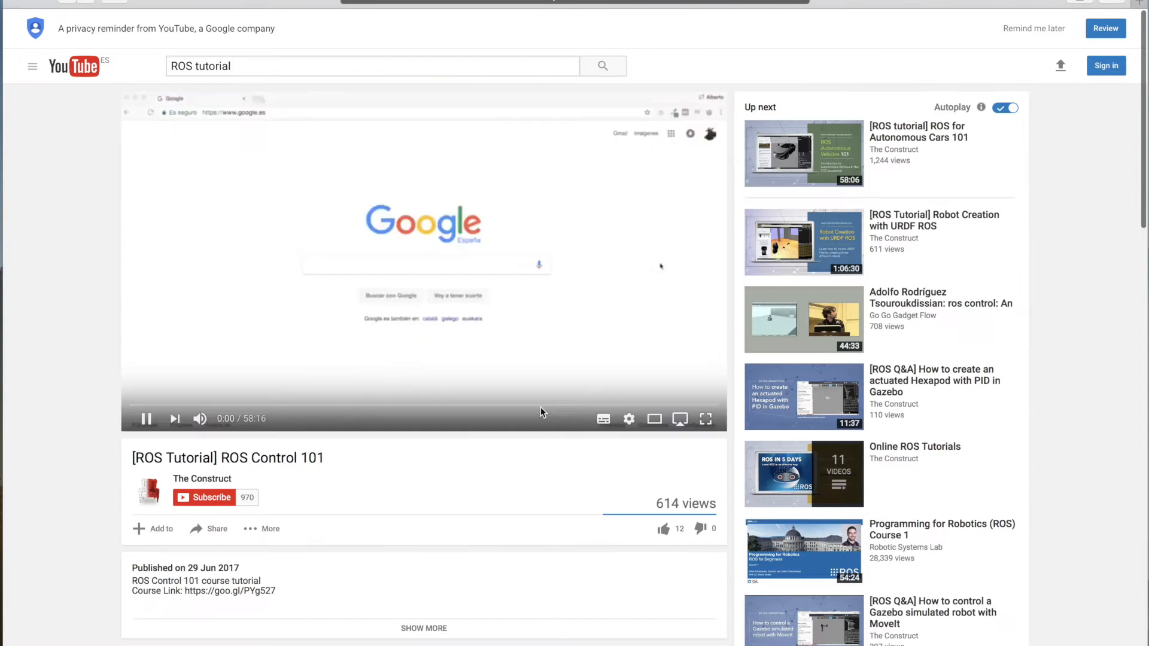
mouse_move(132, 406)
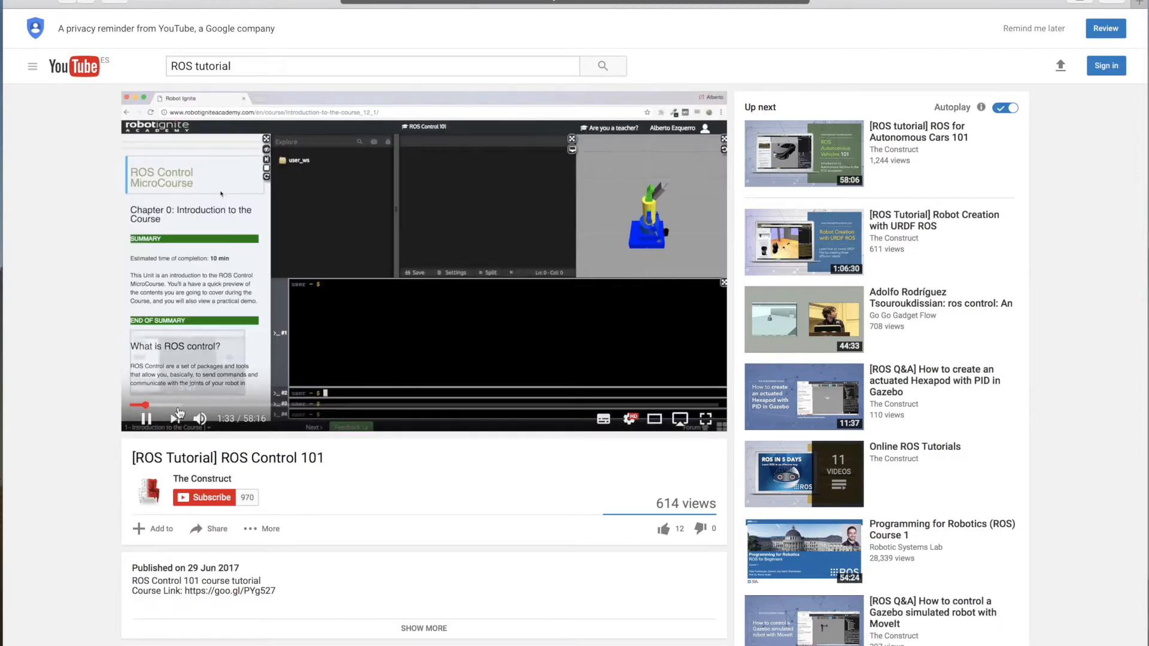
left_click(187, 405)
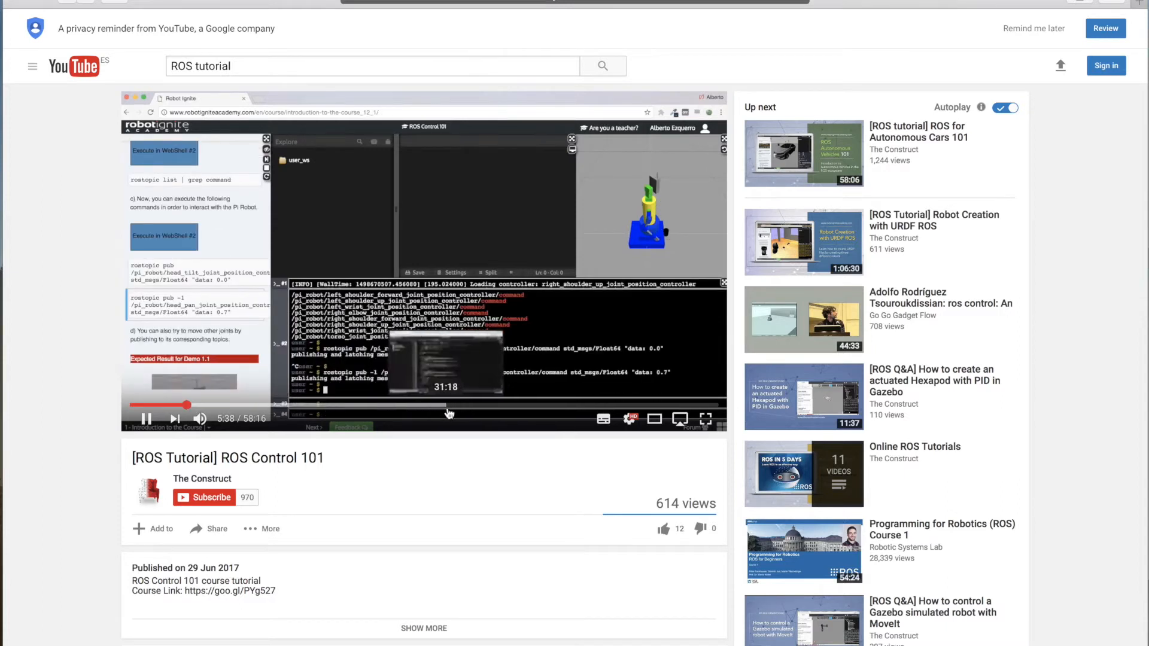
mouse_move(669, 404)
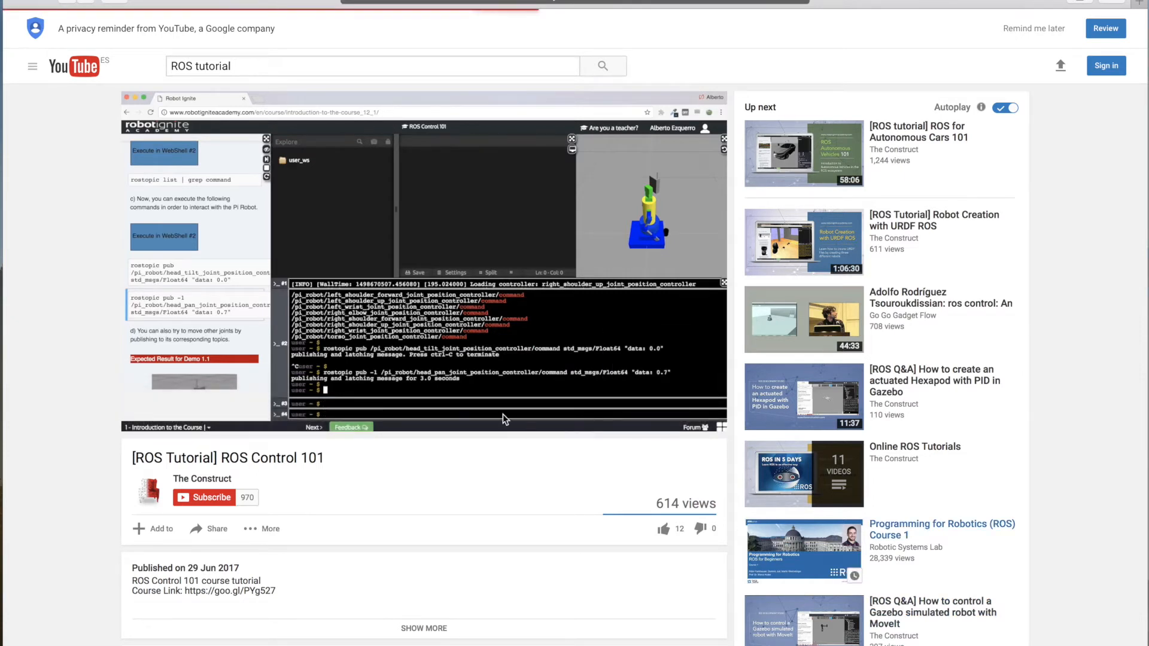
Return to the 'ROS tutorial' results, scroll to the pagination and back to the top.
left_click(601, 66)
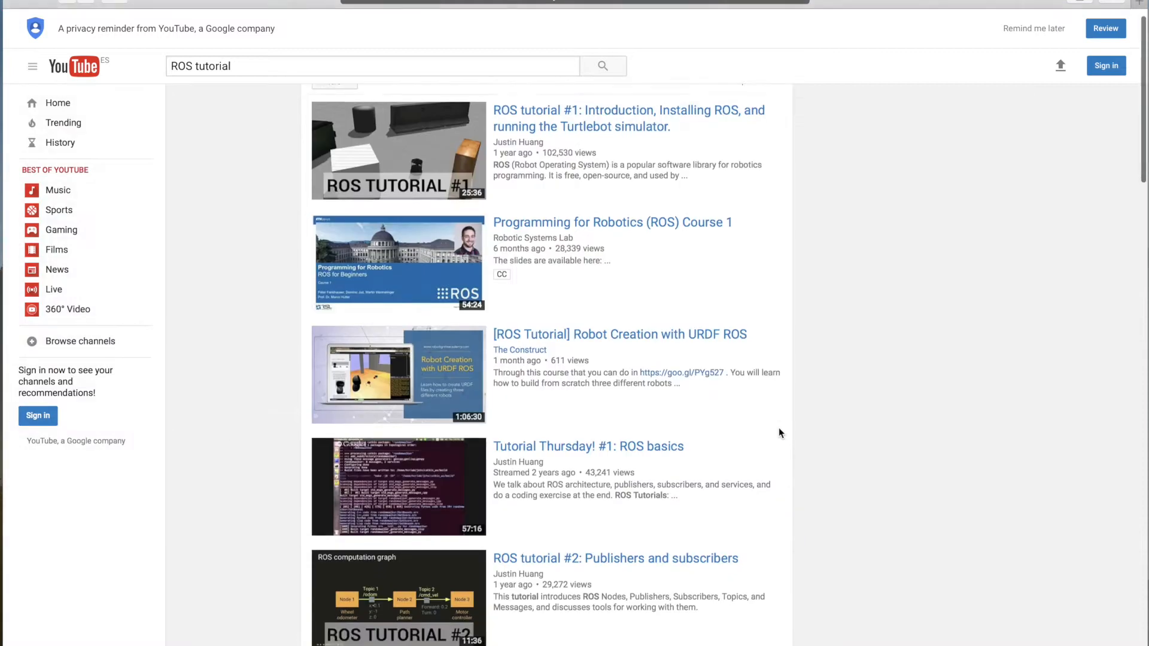
scroll("down", 3)
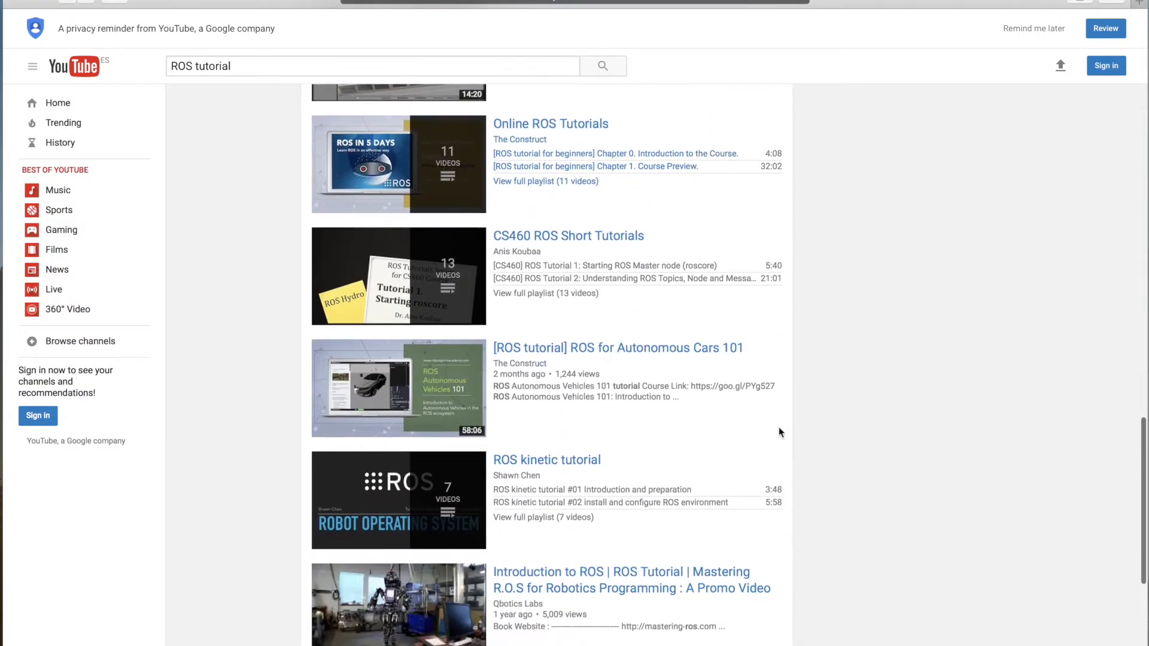
scroll("down", 3)
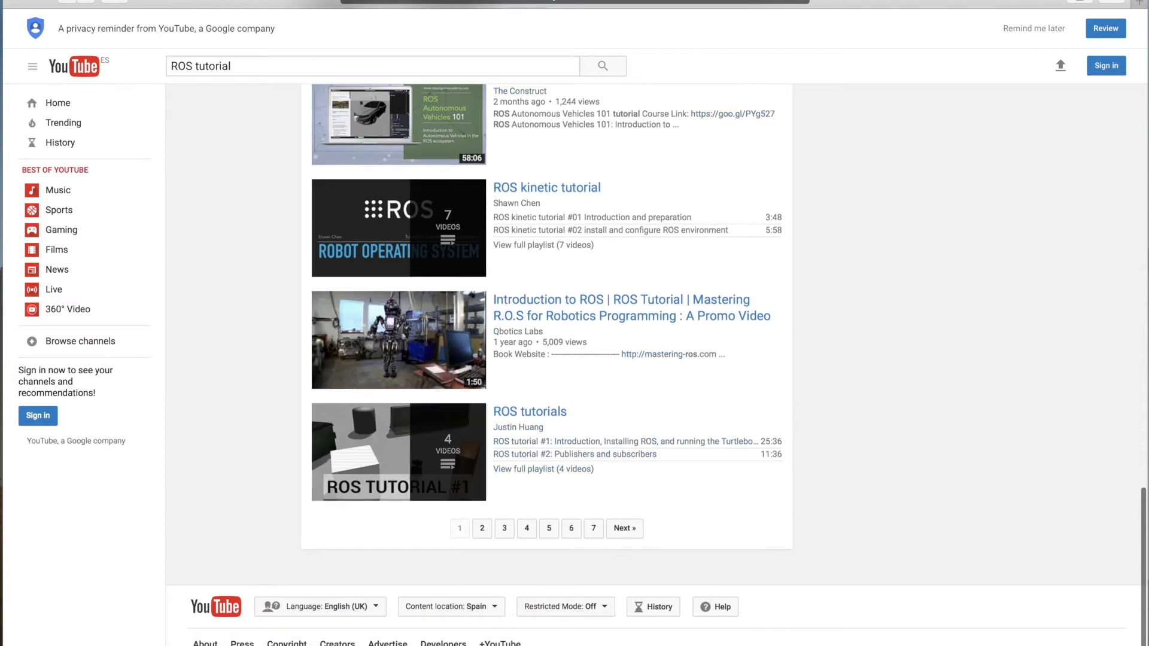
left_click(460, 529)
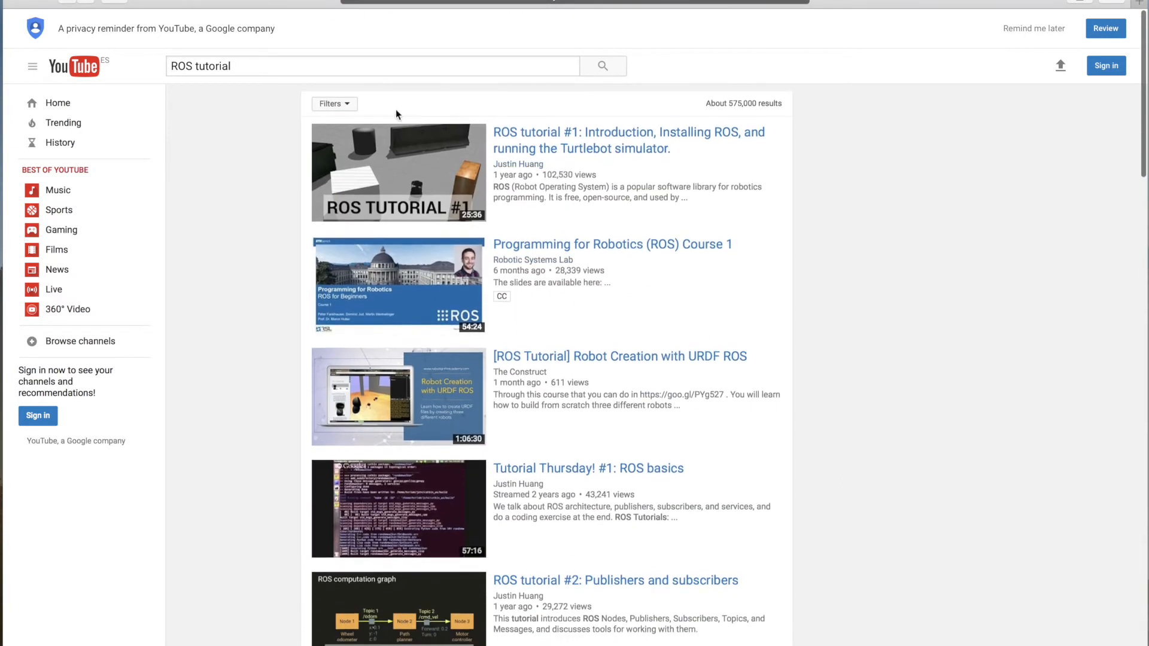
left_click(372, 66)
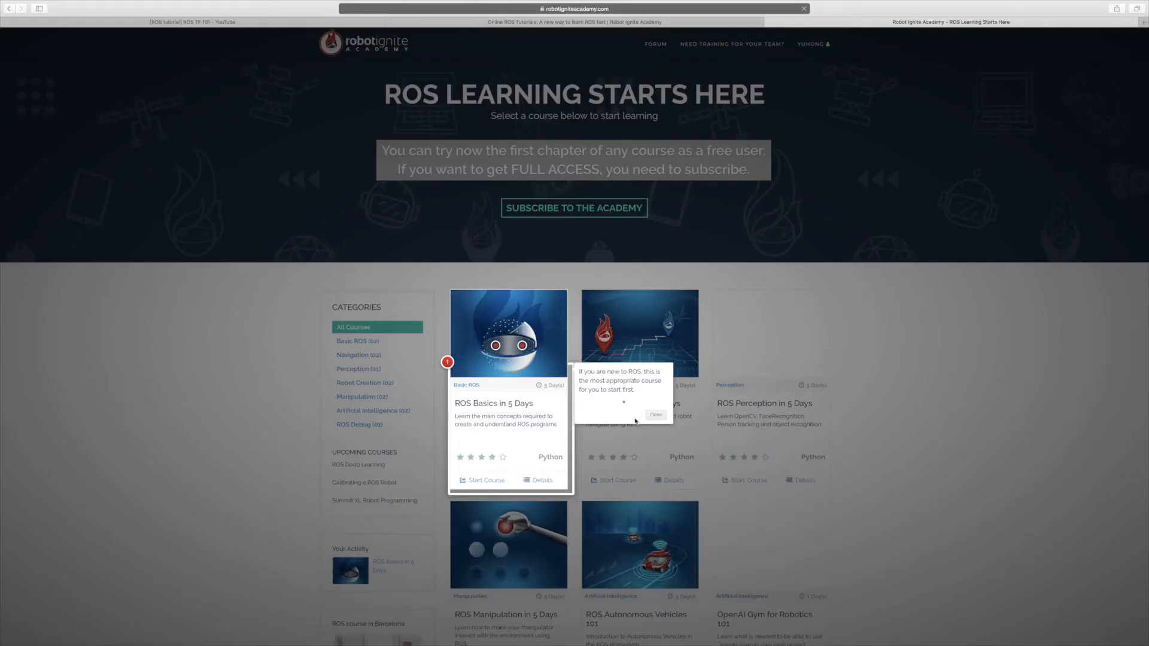
Scroll the Robot Ignite Academy catalogue to the ROS Basics in 5 Days card.
scroll("down", 3)
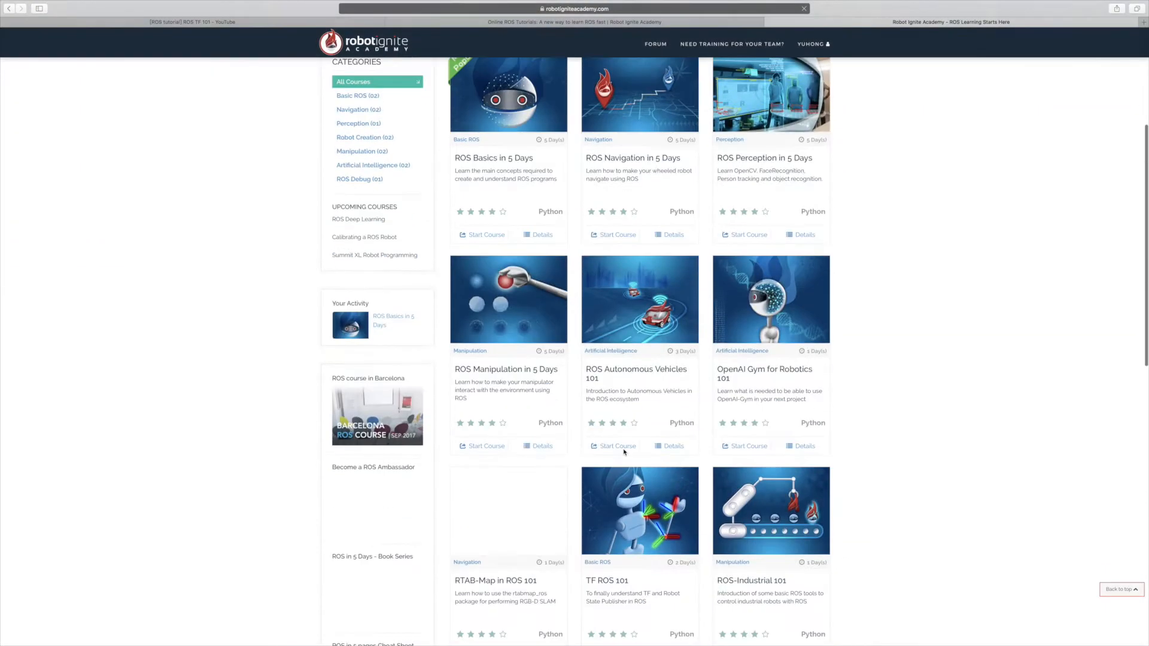
scroll("up", 3)
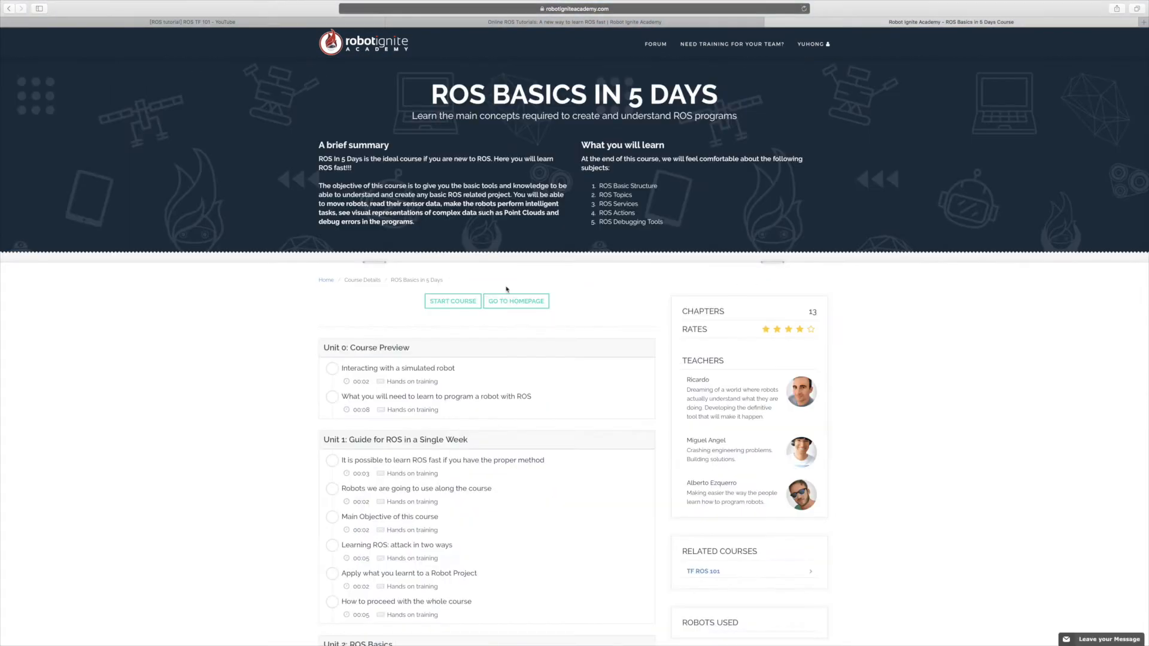
scroll("down", 3)
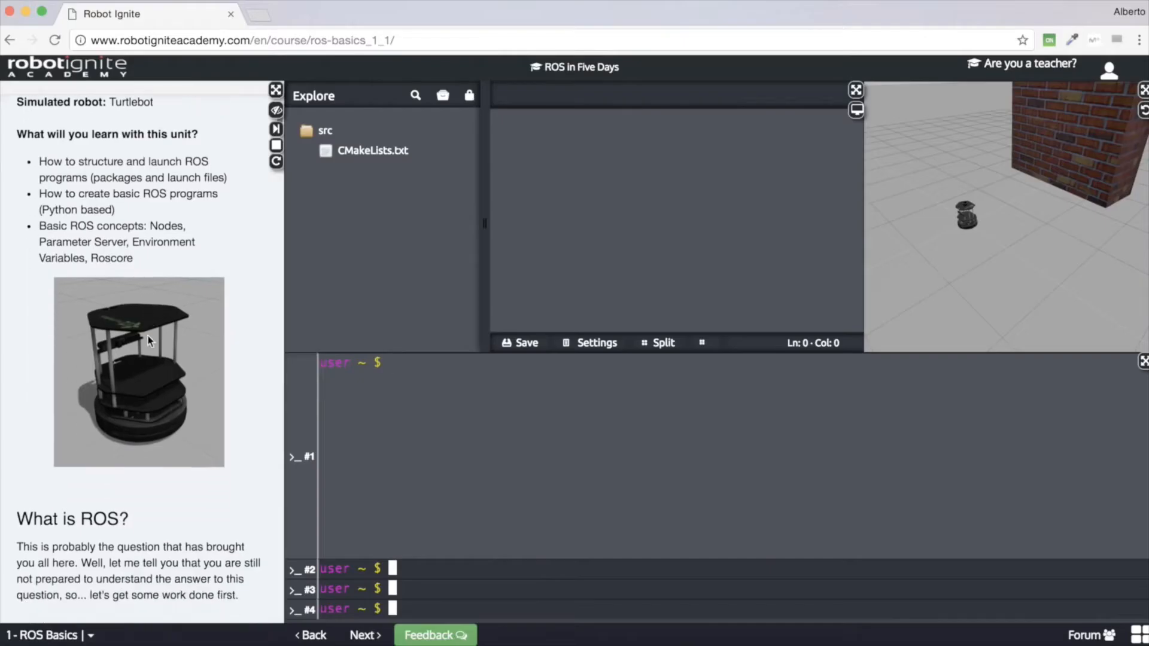
Scroll the unit notes down to Example 1.1's WebShell #1 teleop launch command.
scroll("down", 3)
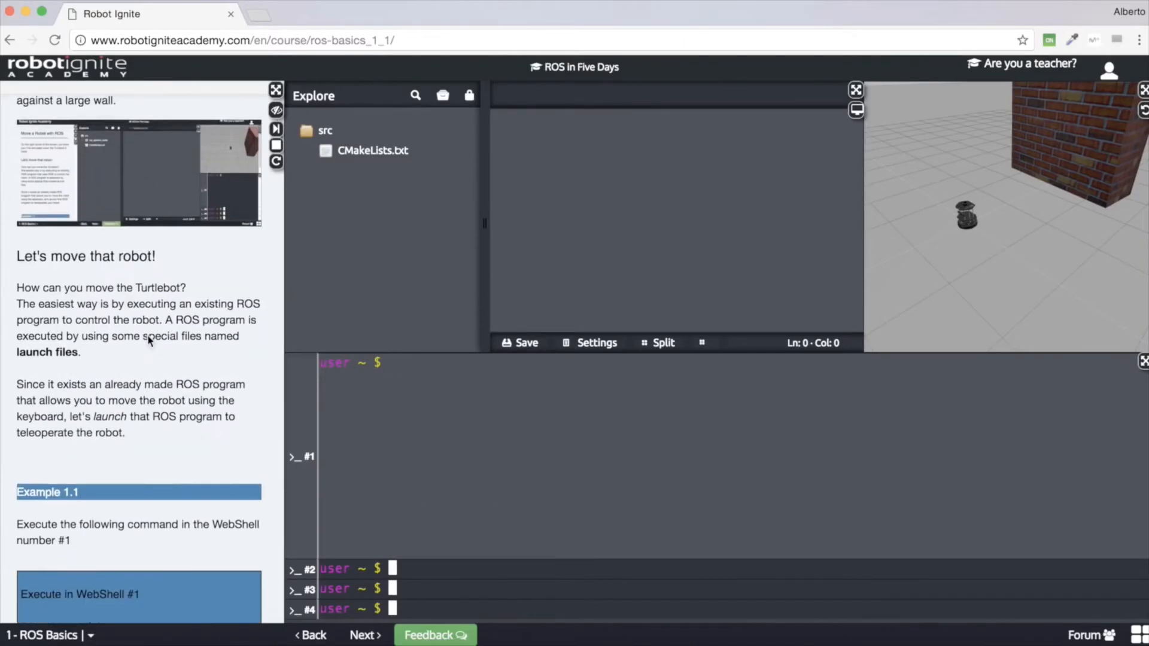
scroll("down", 3)
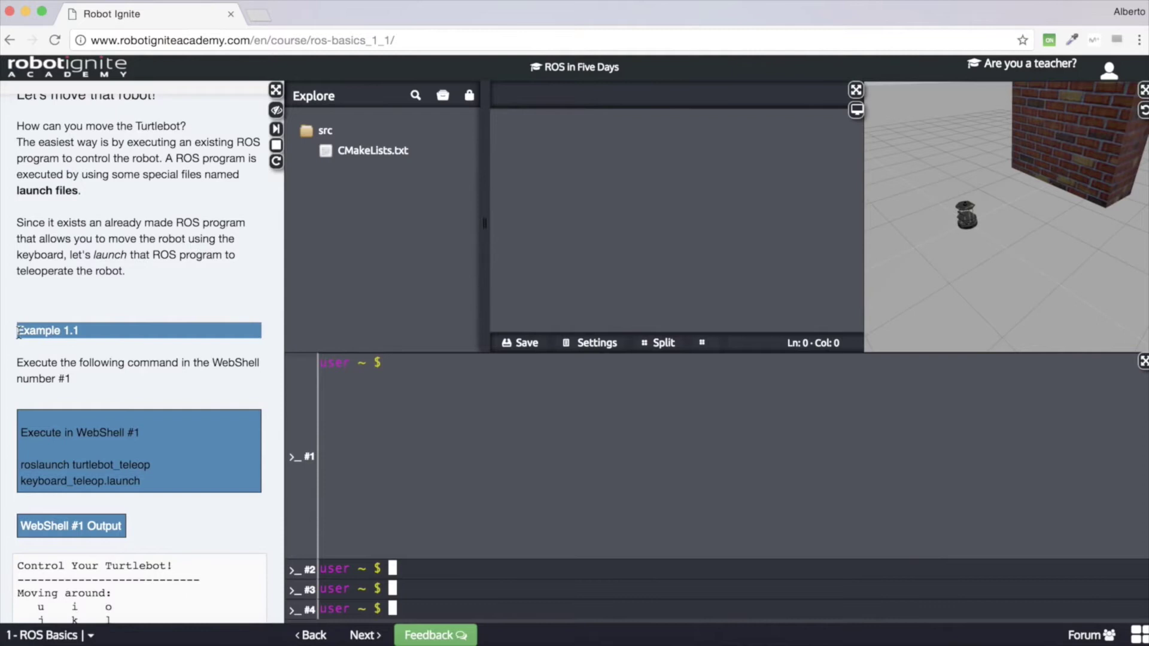
scroll("down", 3)
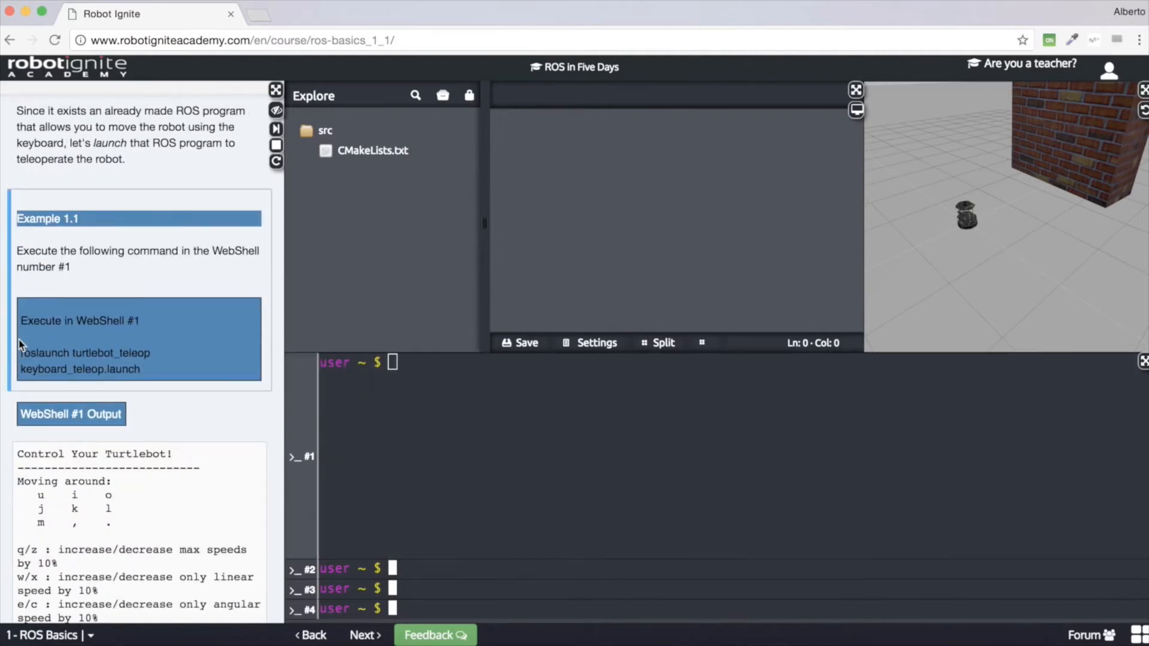
mouse_move(48, 305)
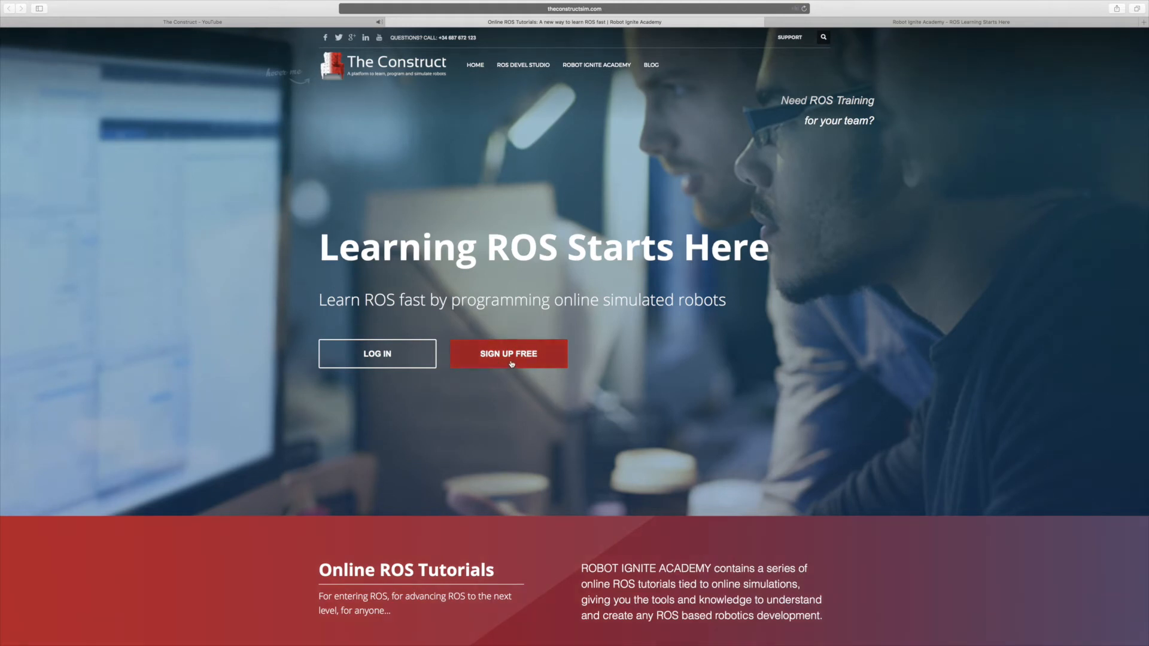
Switch to the tab showing The Construct's YouTube channel page.
left_click(193, 21)
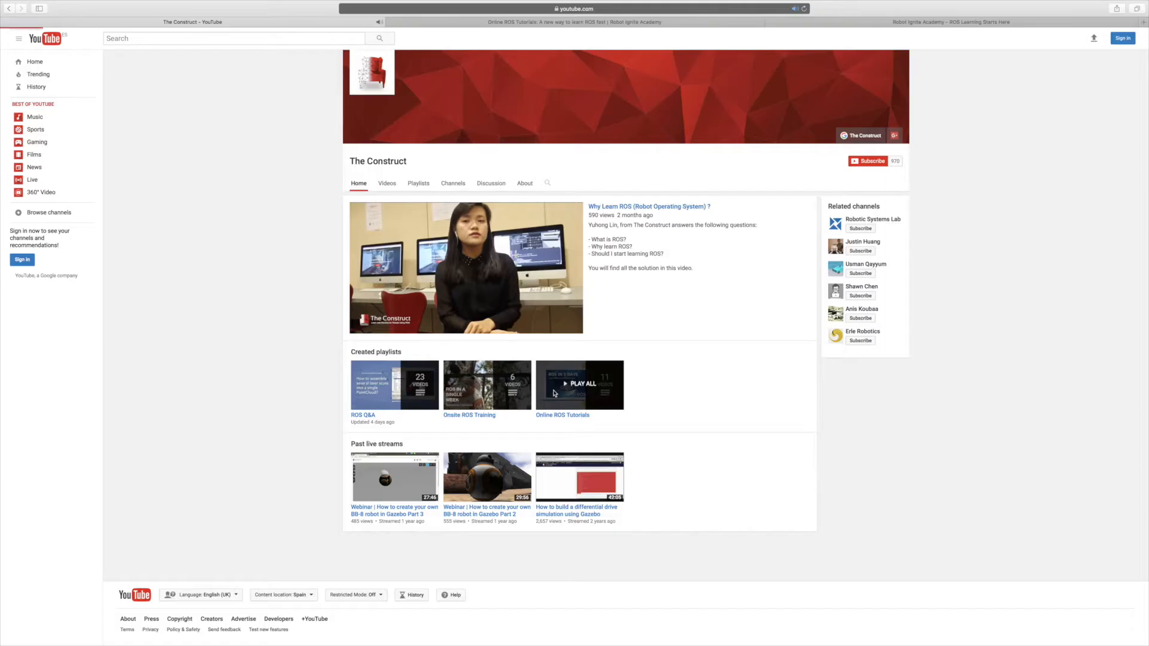